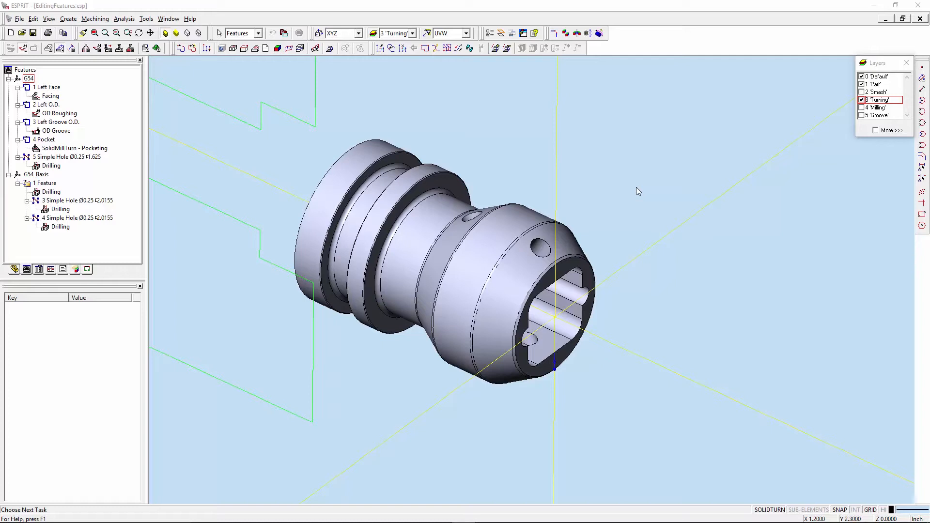
{"action": "mouse_move", "coordinate": [798, 514]}
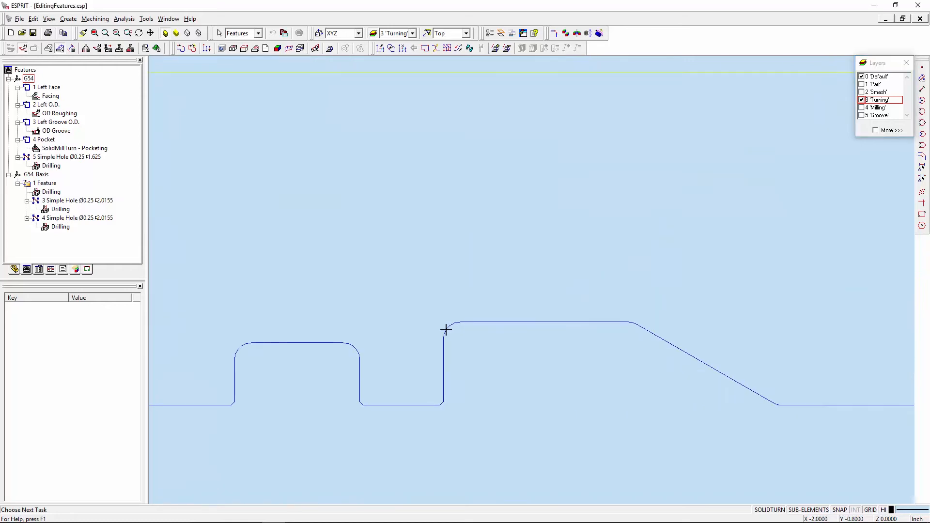
Step: Pick the rounded corner at the profile step to chain the turning profile
{"action": "left_click", "coordinate": [446, 329]}
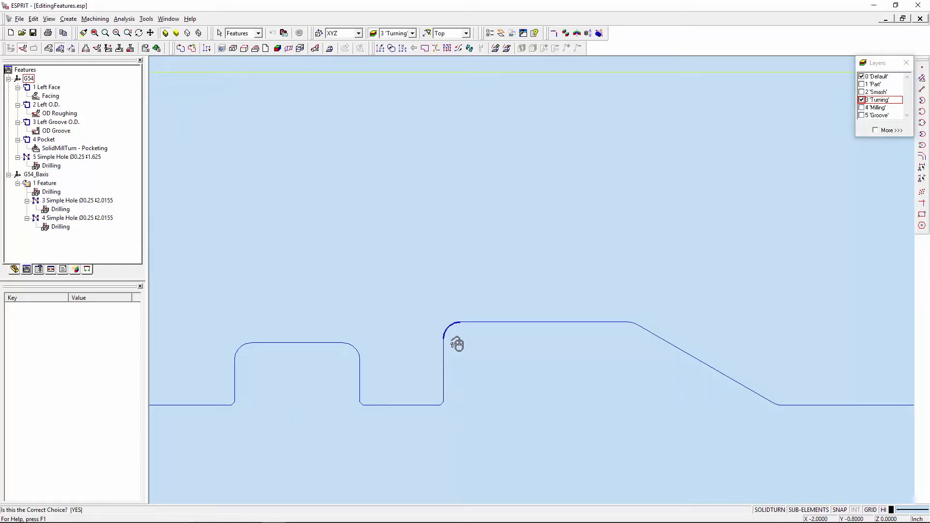
{"action": "left_click", "coordinate": [451, 326]}
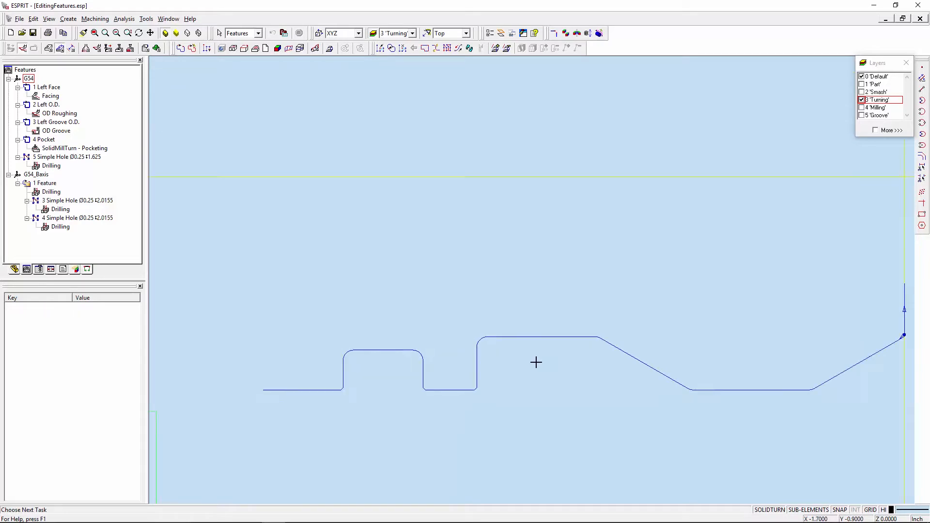
{"action": "left_click", "coordinate": [465, 32]}
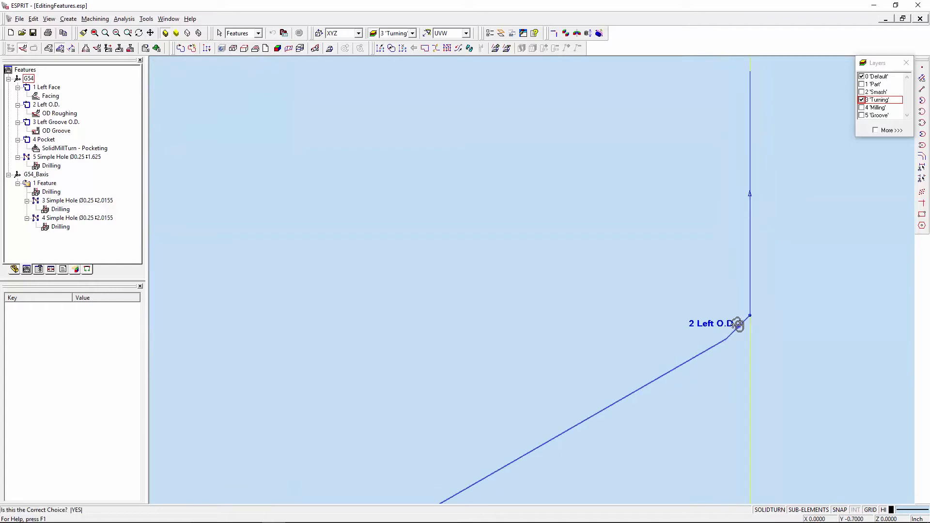
{"action": "left_click", "coordinate": [738, 324]}
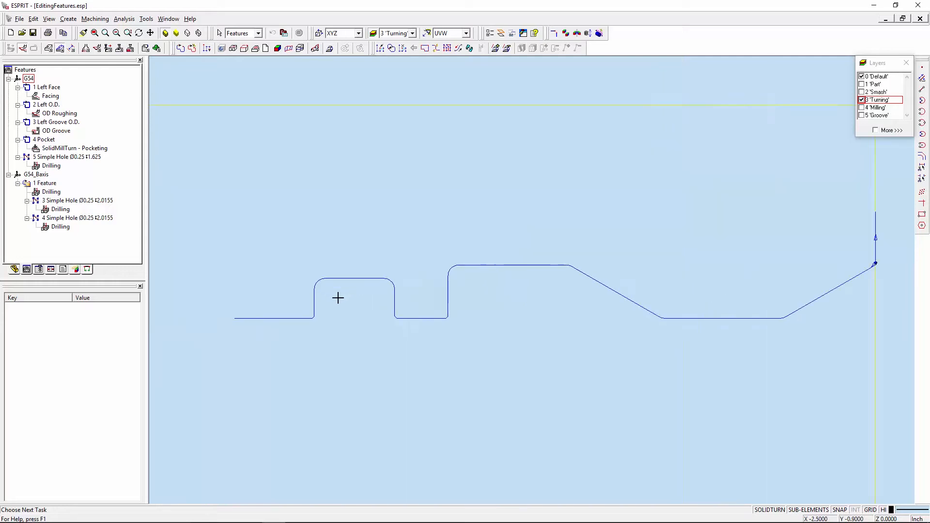
Step: Delete the first raised band's sub-elements from the 2 Left O.D. chain and redisplay the part
{"action": "scroll", "scroll_direction": "up", "scroll_amount": 3}
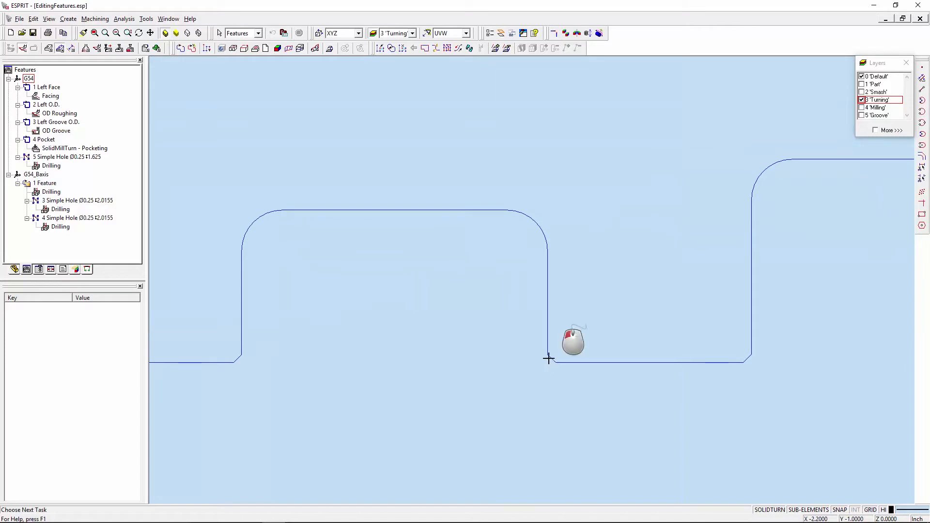
{"action": "left_click", "coordinate": [547, 359]}
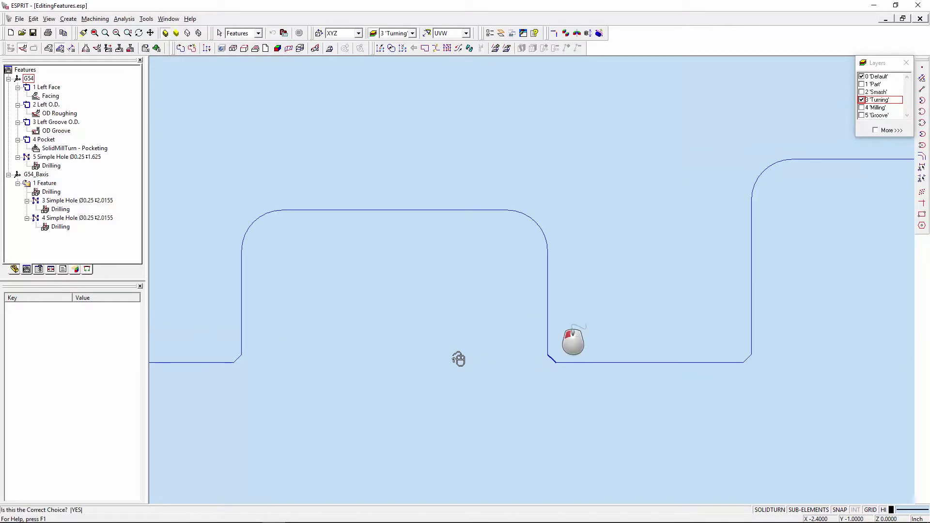
{"action": "left_click", "coordinate": [238, 359]}
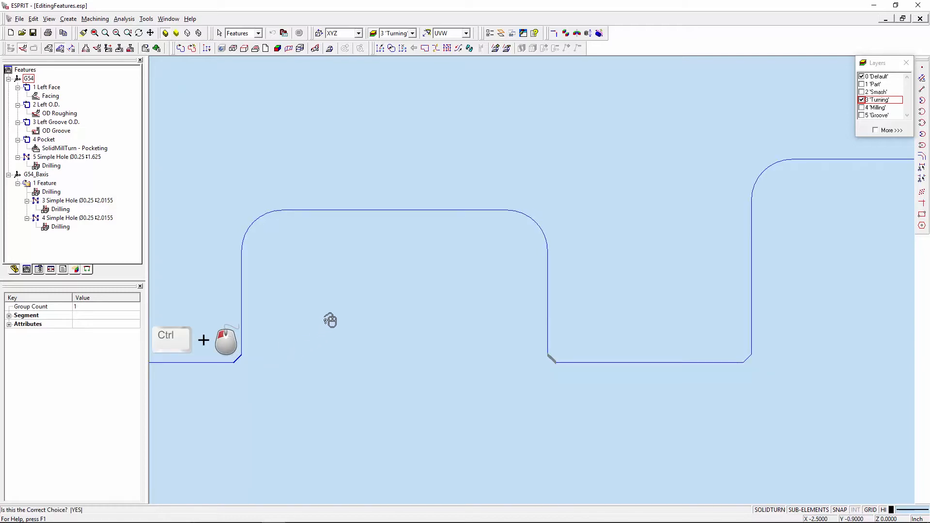
{"action": "left_click", "coordinate": [304, 211]}
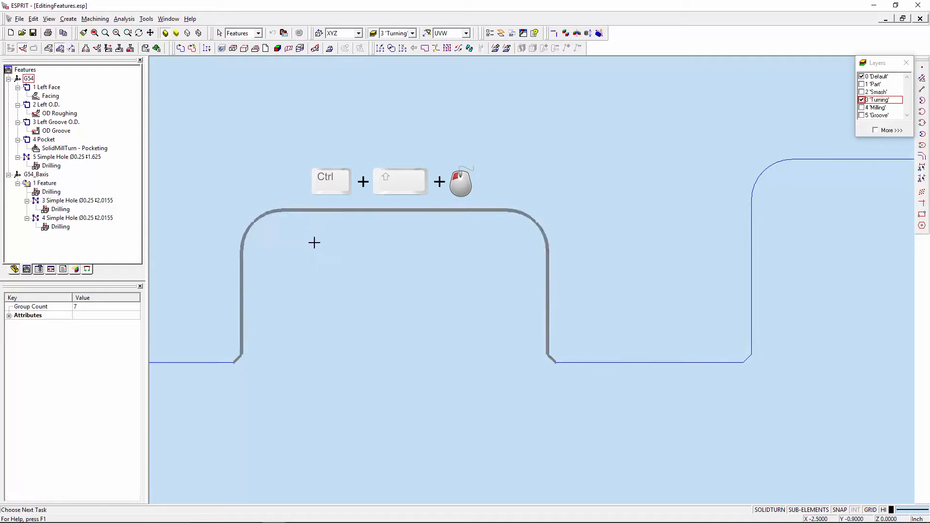
{"action": "key", "text": "Delete"}
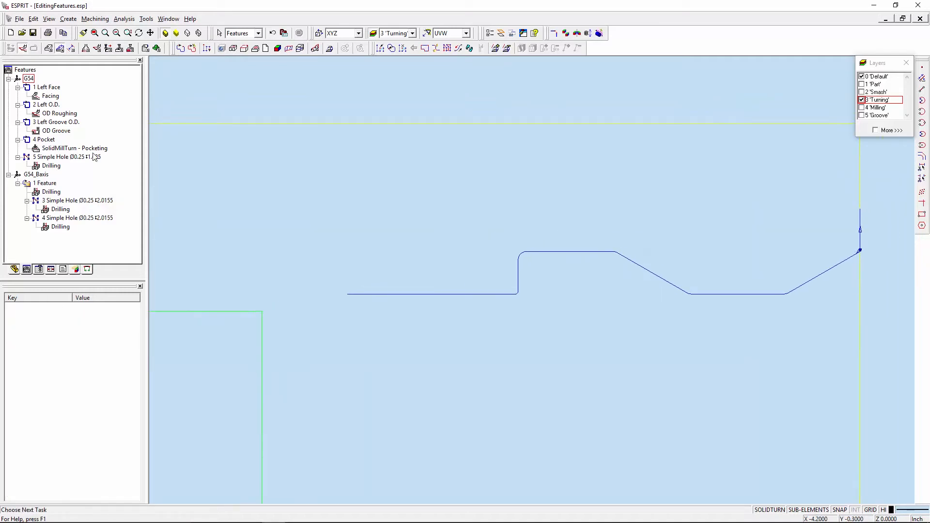
{"action": "right_click", "coordinate": [57, 114]}
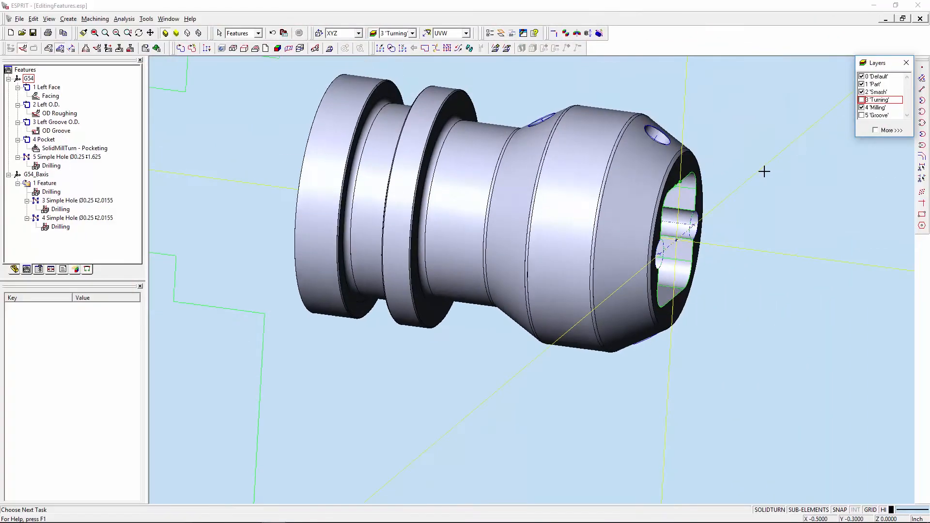
Step: Select 4 Pocket and start picking a new start point from its Properties
{"action": "left_click", "coordinate": [448, 33]}
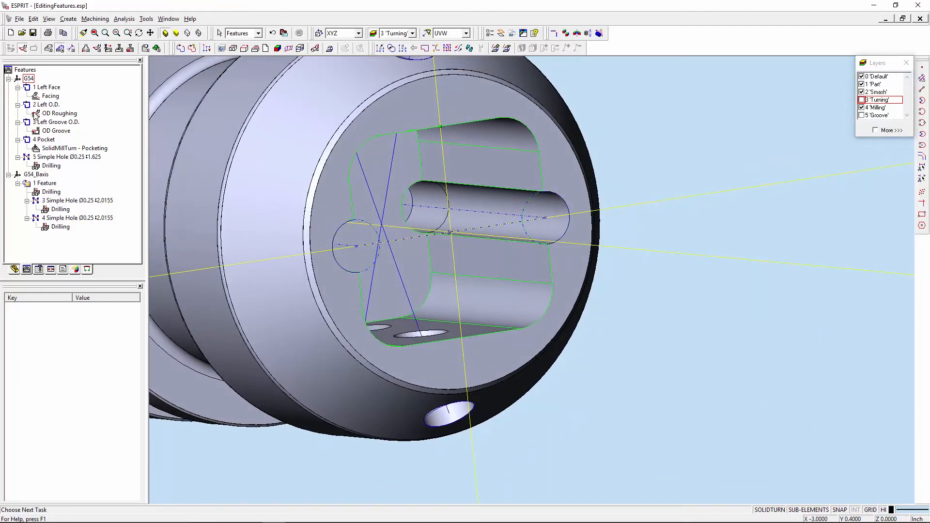
{"action": "left_click", "coordinate": [43, 140]}
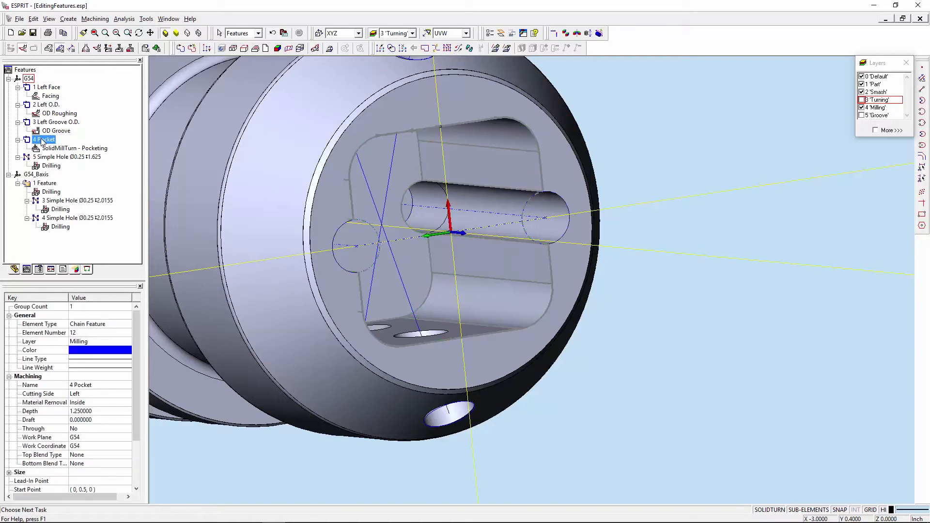
{"action": "scroll", "scroll_direction": "down", "scroll_amount": 3}
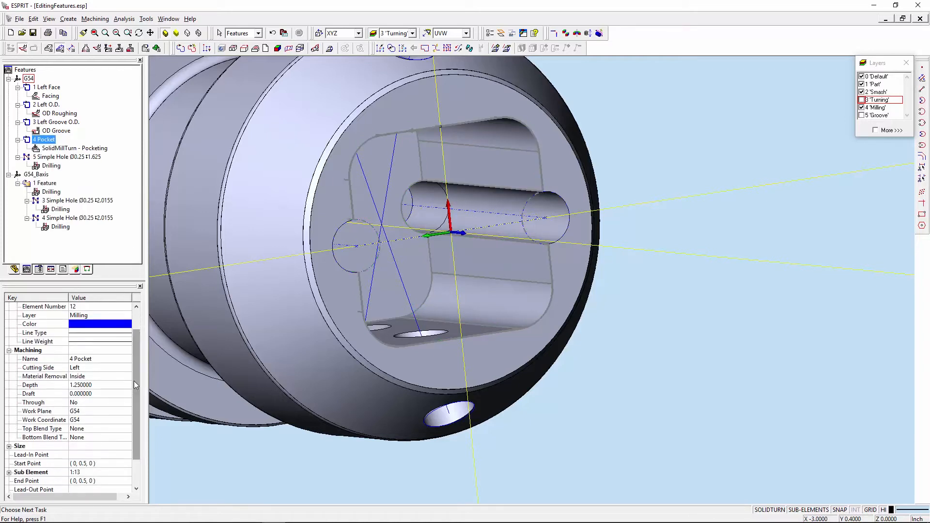
{"action": "left_click", "coordinate": [83, 463]}
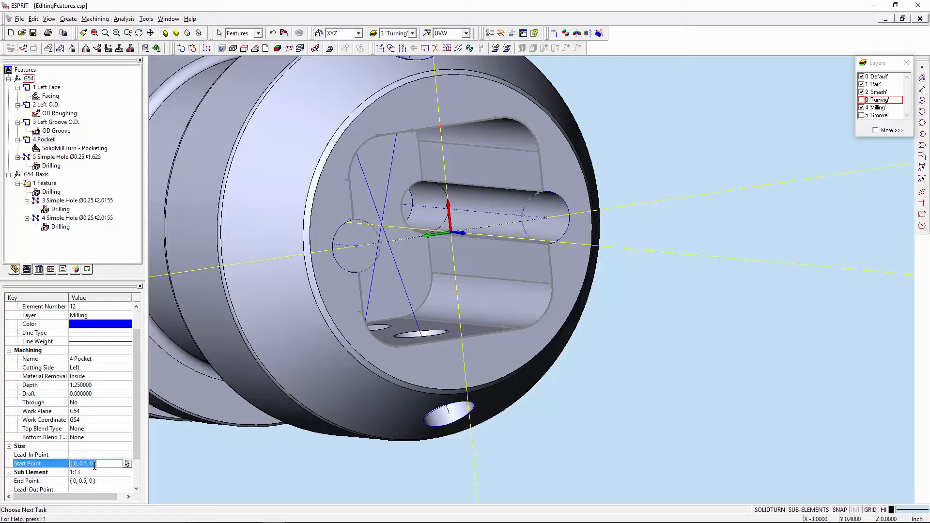
{"action": "left_click", "coordinate": [126, 463]}
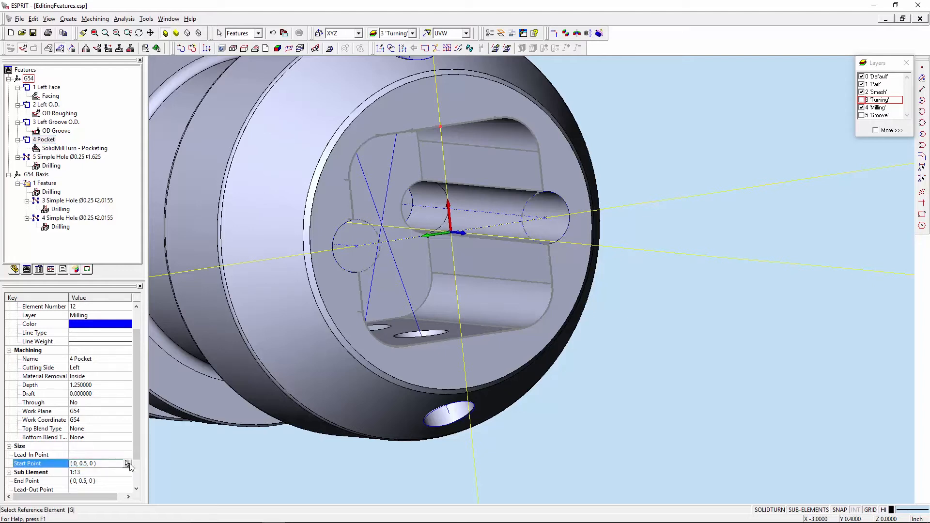
{"action": "mouse_move", "coordinate": [460, 336]}
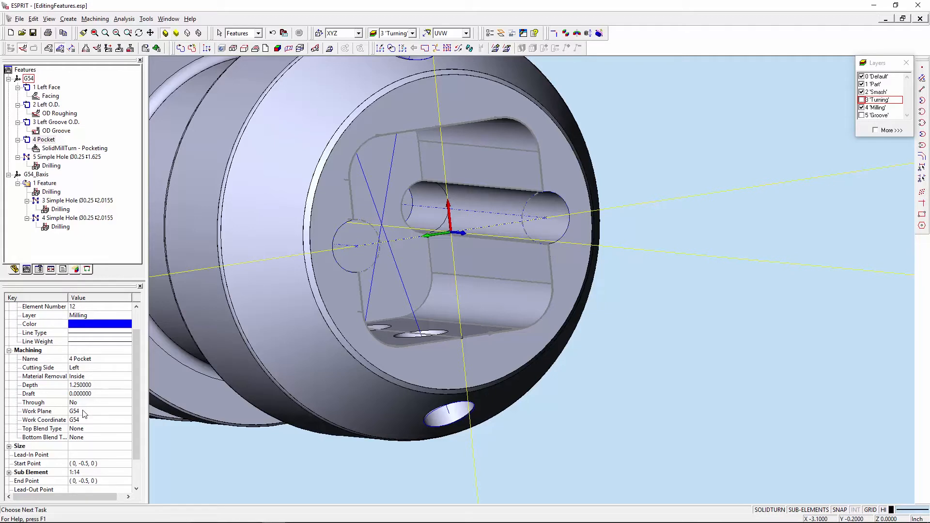
{"action": "mouse_move", "coordinate": [93, 432]}
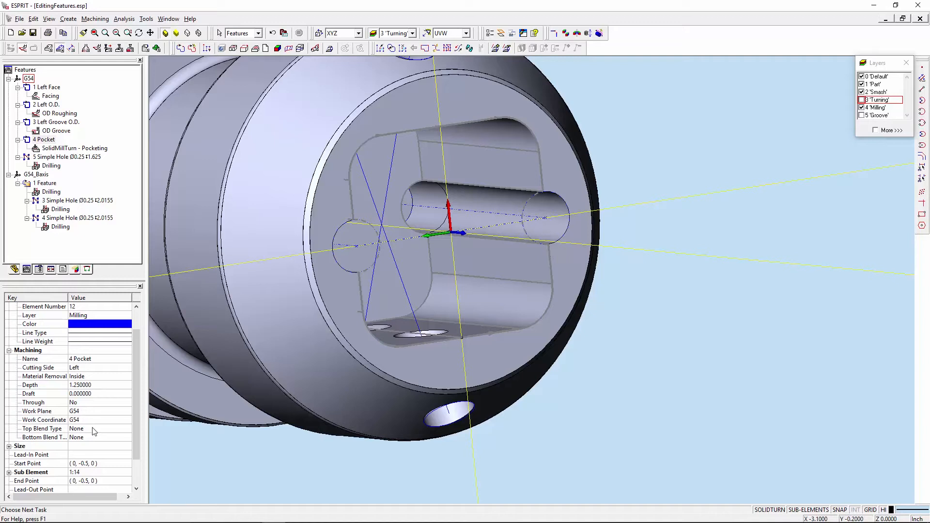
Step: Set 4 Pocket's Top Blend Type to Chamfer, angle 45, depth .01
{"action": "left_click", "coordinate": [98, 428]}
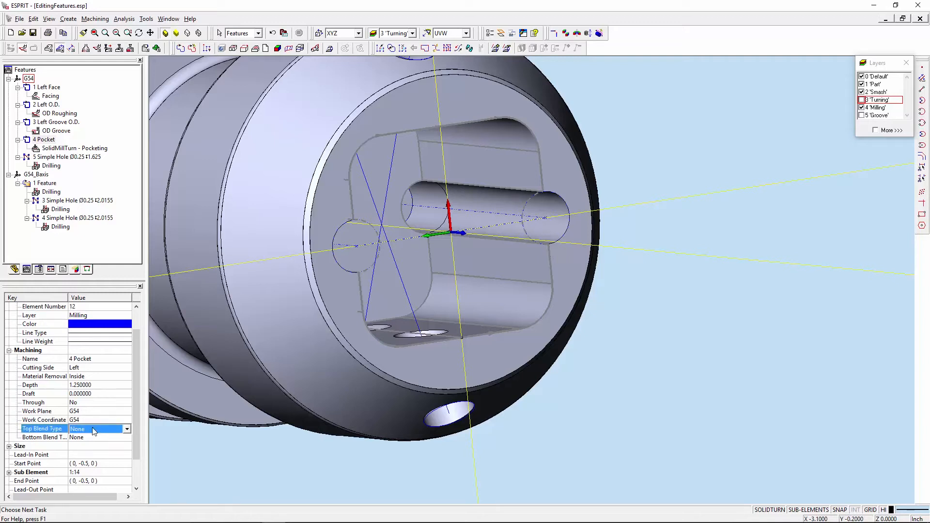
{"action": "left_click", "coordinate": [81, 429]}
{"action": "type", "text": "45"}
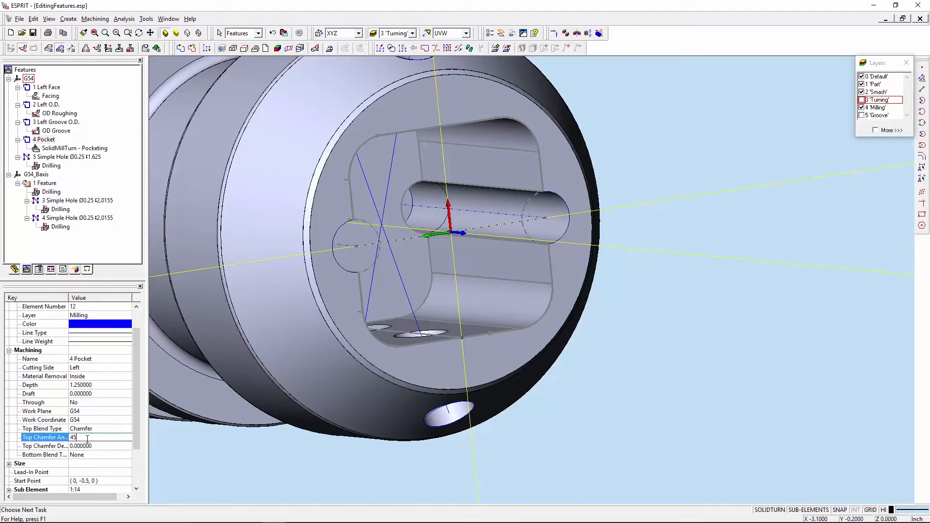
{"action": "key", "text": "Return"}
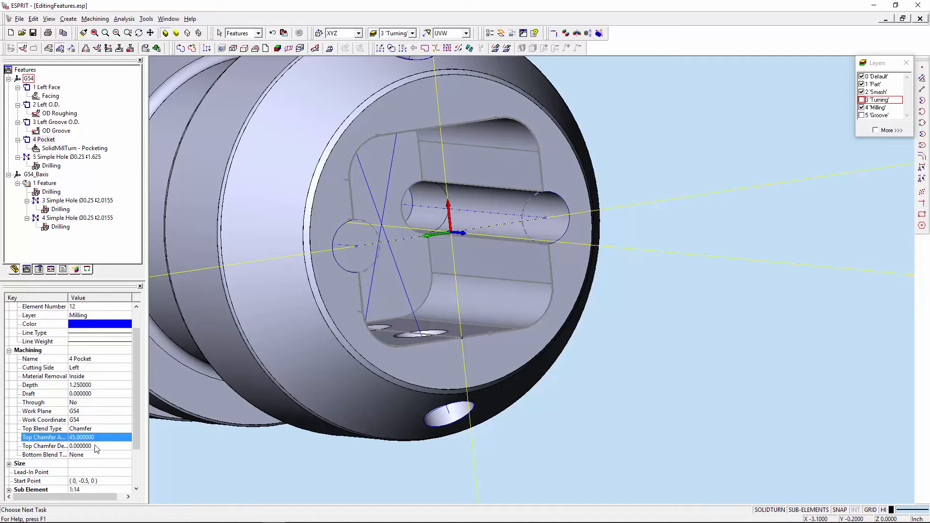
{"action": "left_click", "coordinate": [80, 446]}
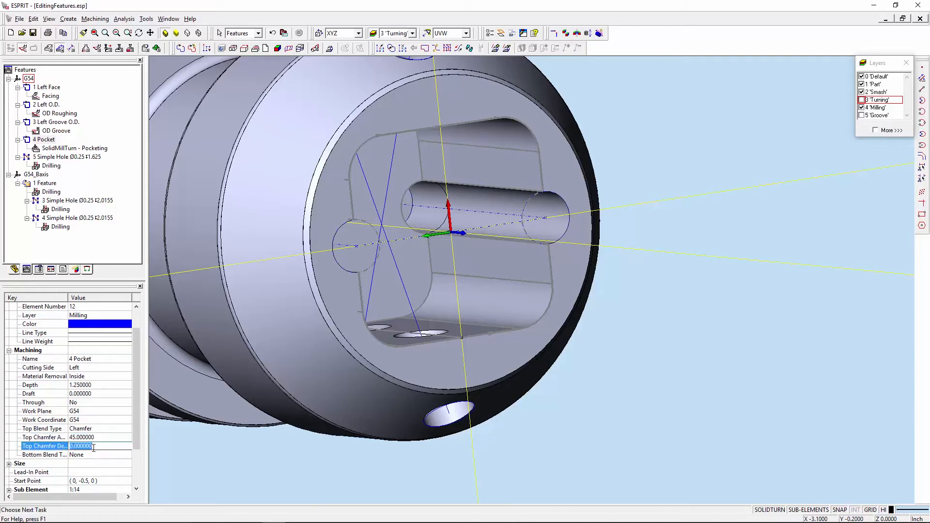
{"action": "type", "text": ".01"}
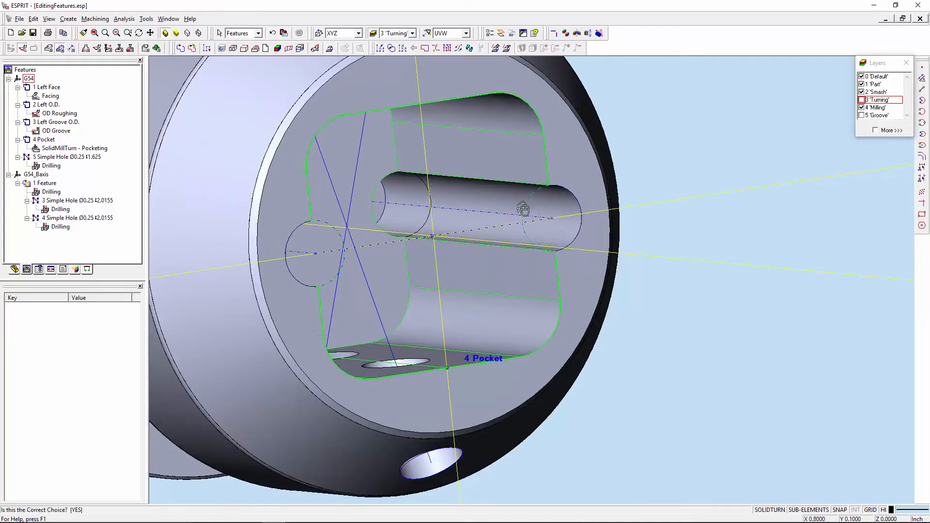
Step: Move the 4 Pocket chain's start point to the outline near the left hole
{"action": "left_click", "coordinate": [546, 214]}
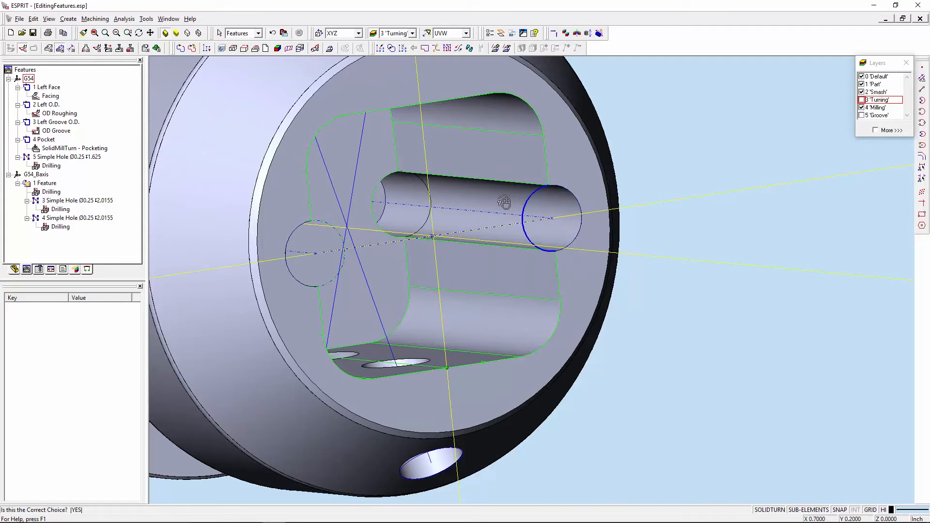
{"action": "left_click", "coordinate": [504, 201]}
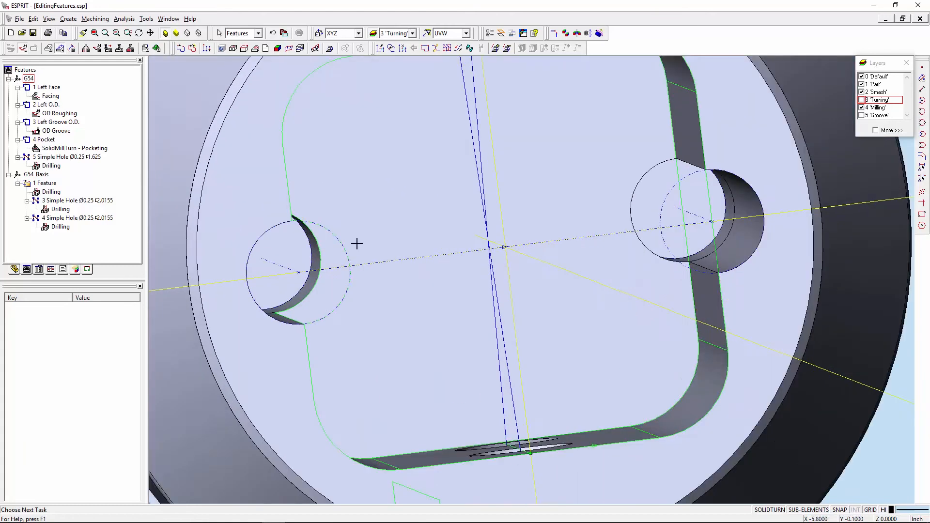
{"action": "left_click", "coordinate": [336, 237]}
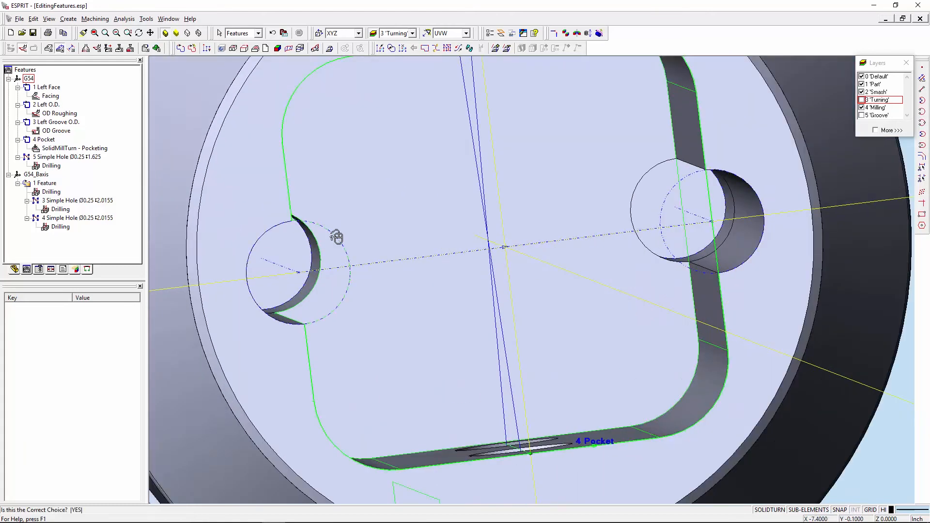
{"action": "left_click", "coordinate": [337, 237]}
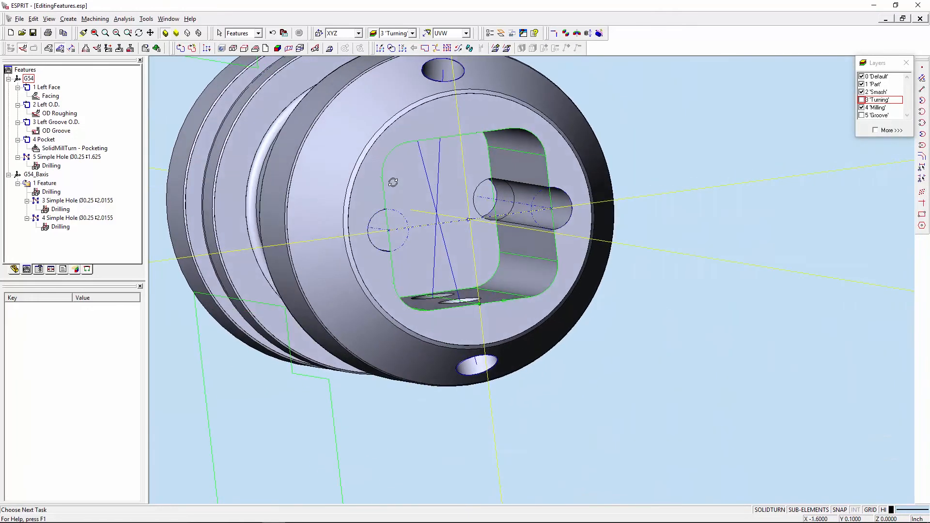
Step: Update the SolidMillTurn - Pocketing operation to match the edited 4 Pocket
{"action": "left_click", "coordinate": [72, 148]}
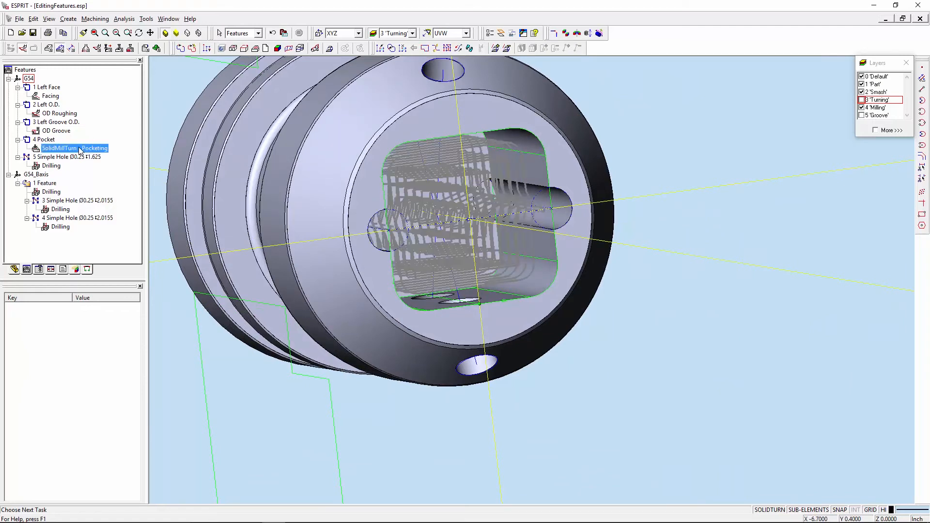
{"action": "right_click", "coordinate": [71, 148]}
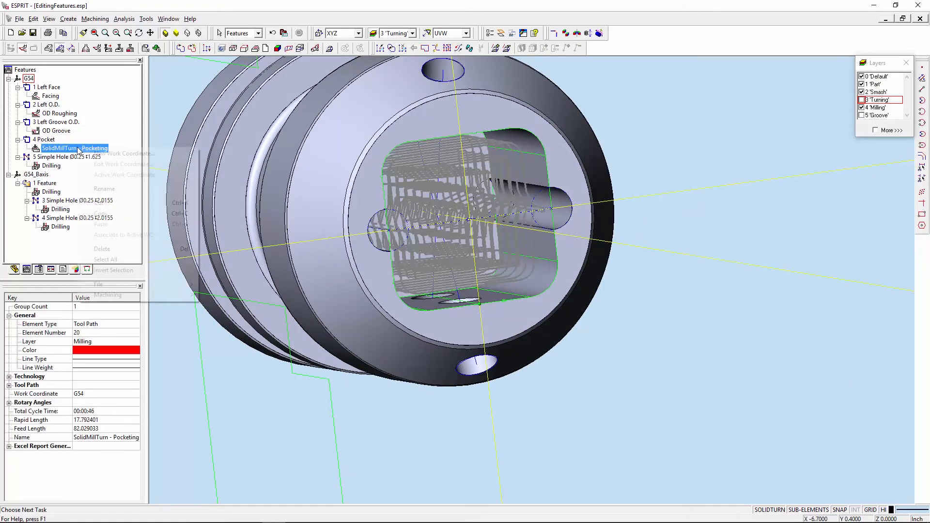
{"action": "left_click", "coordinate": [108, 295]}
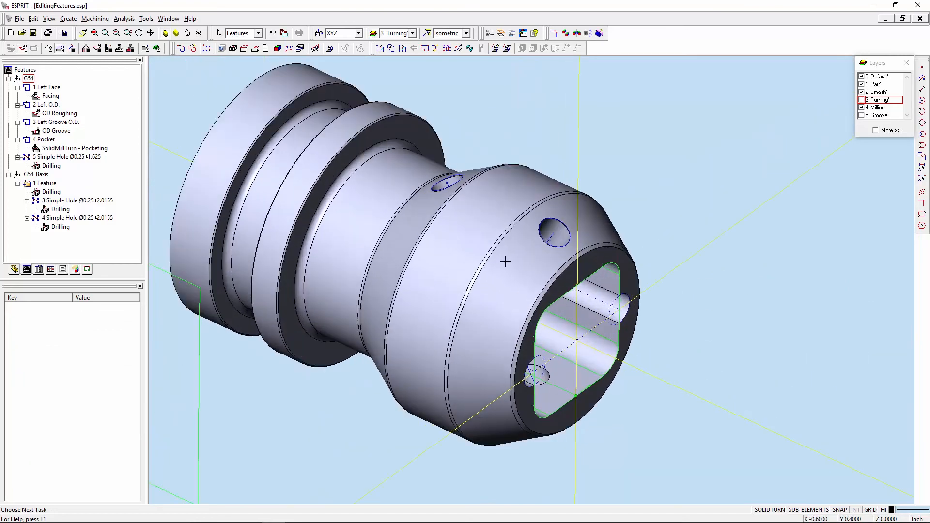
Step: Select the 3 and 4 Simple Hole features and reverse their hole direction
{"action": "left_click", "coordinate": [59, 210]}
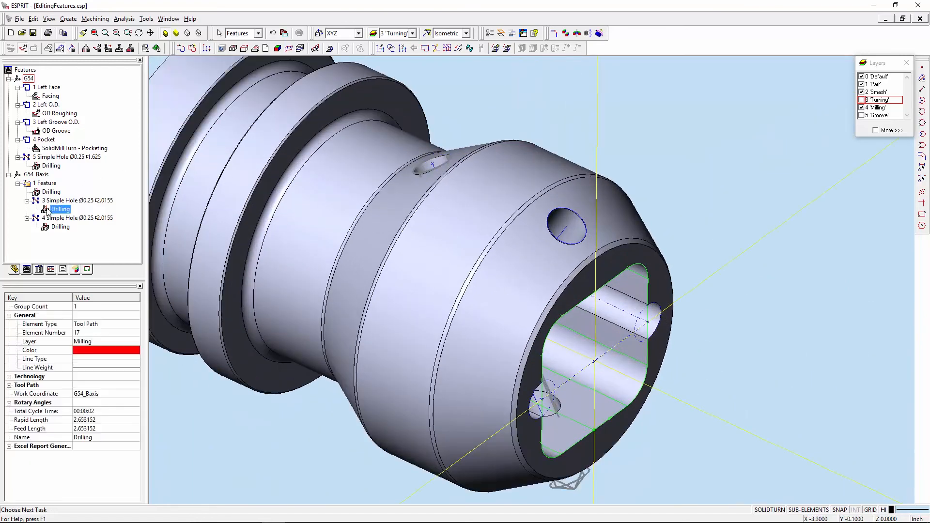
{"action": "left_click", "coordinate": [60, 227]}
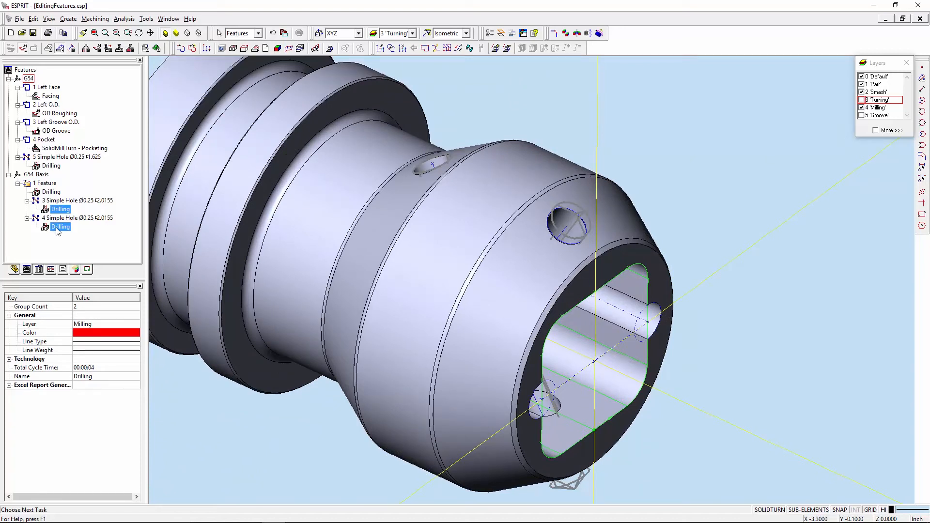
{"action": "left_click", "coordinate": [77, 200]}
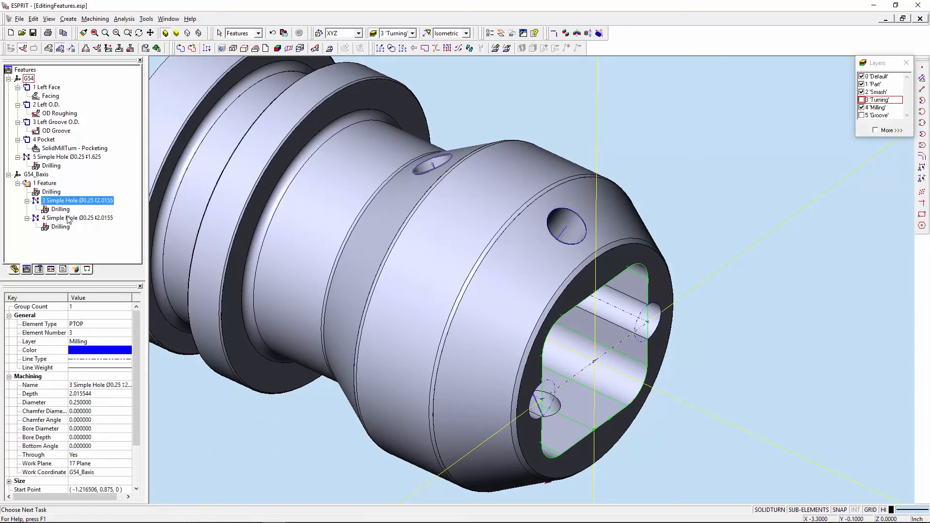
{"action": "left_click", "coordinate": [77, 218]}
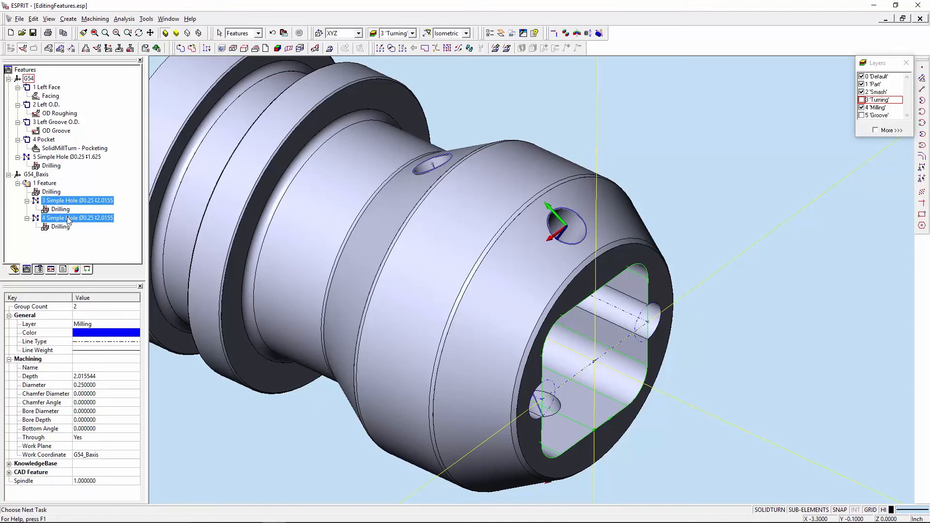
{"action": "mouse_move", "coordinate": [587, 33]}
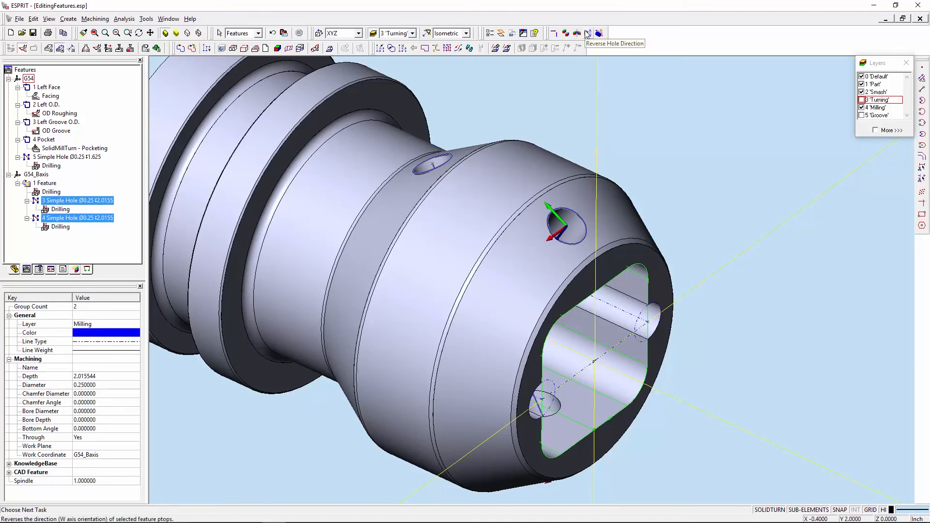
{"action": "left_click", "coordinate": [587, 33]}
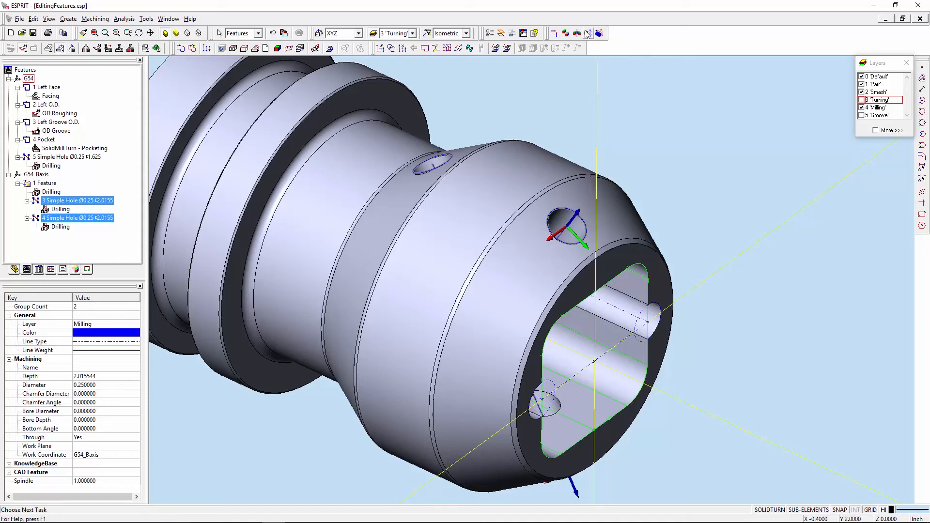
{"action": "mouse_move", "coordinate": [532, 91]}
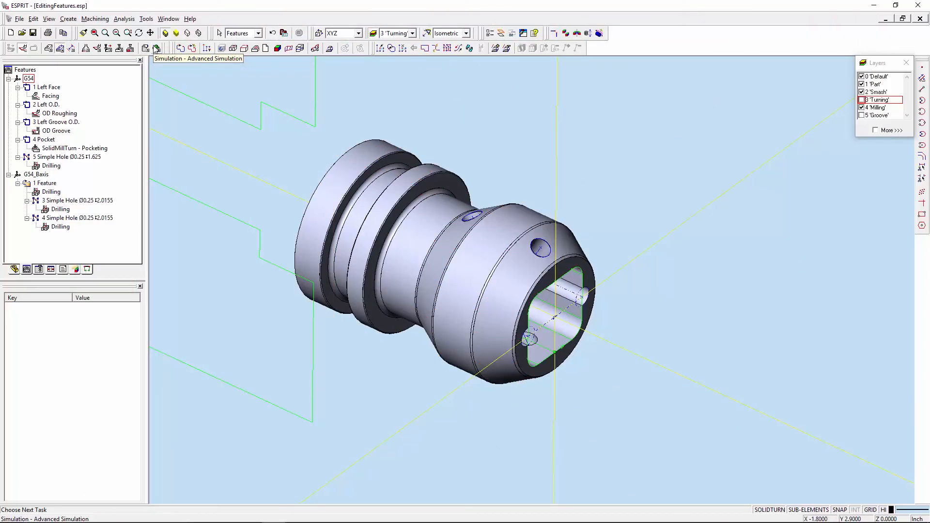
Step: Launch Advanced Simulation and play the machining run
{"action": "left_click", "coordinate": [156, 48]}
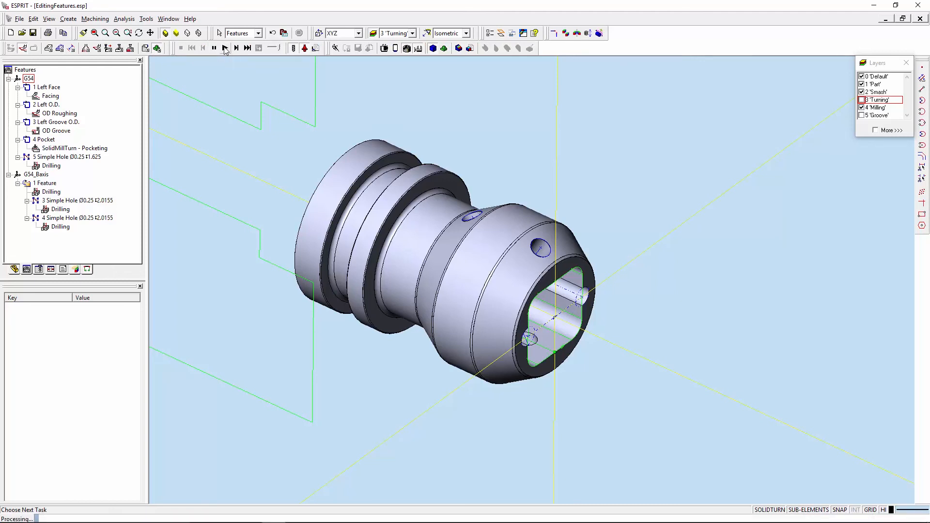
{"action": "left_click", "coordinate": [225, 48]}
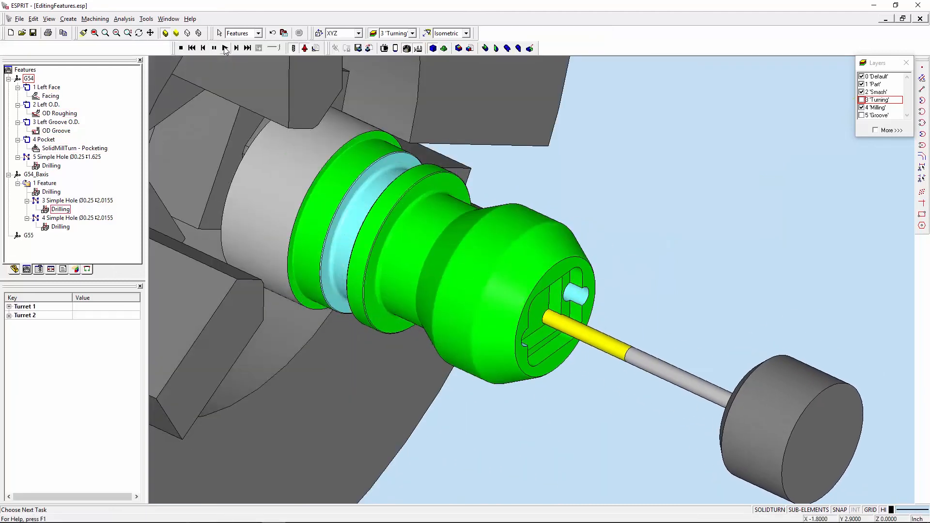
{"action": "left_click", "coordinate": [224, 48]}
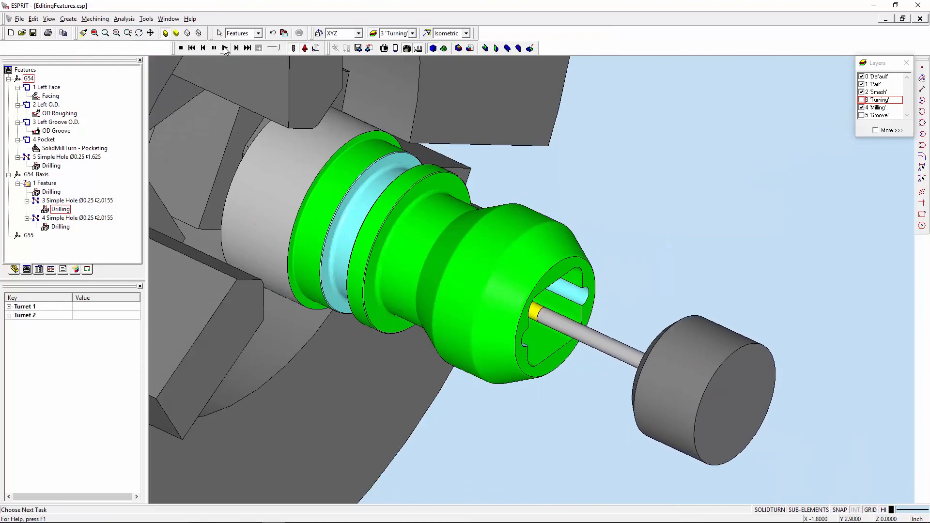